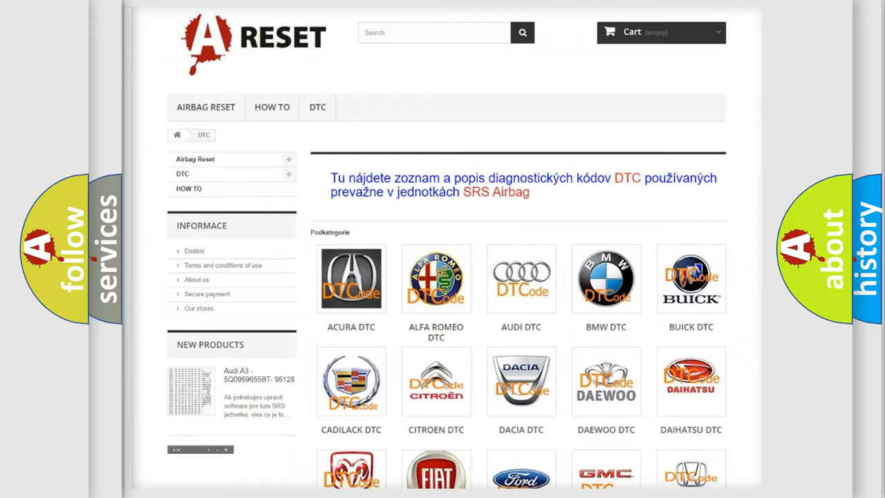
Scroll down the DTC brand grid and open the Lincoln trouble code listing.
{"action": "scroll", "scroll_direction": "down", "scroll_amount": 3}
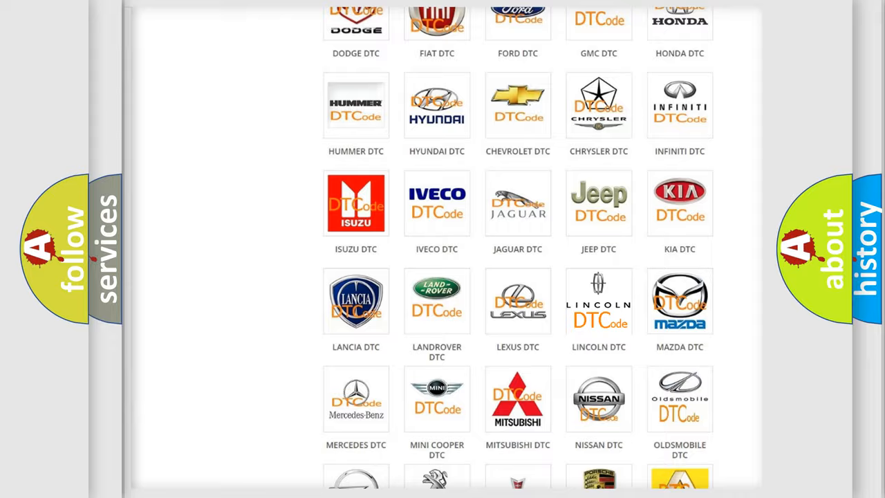
{"action": "left_click", "coordinate": [598, 301]}
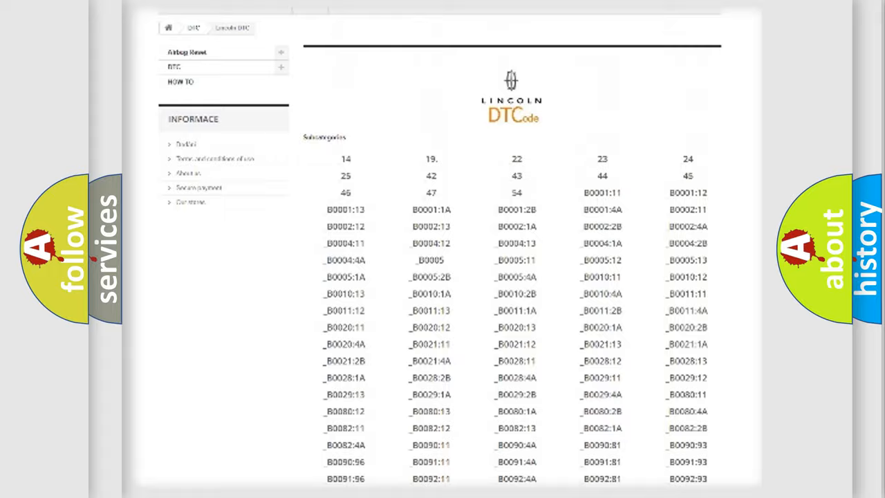